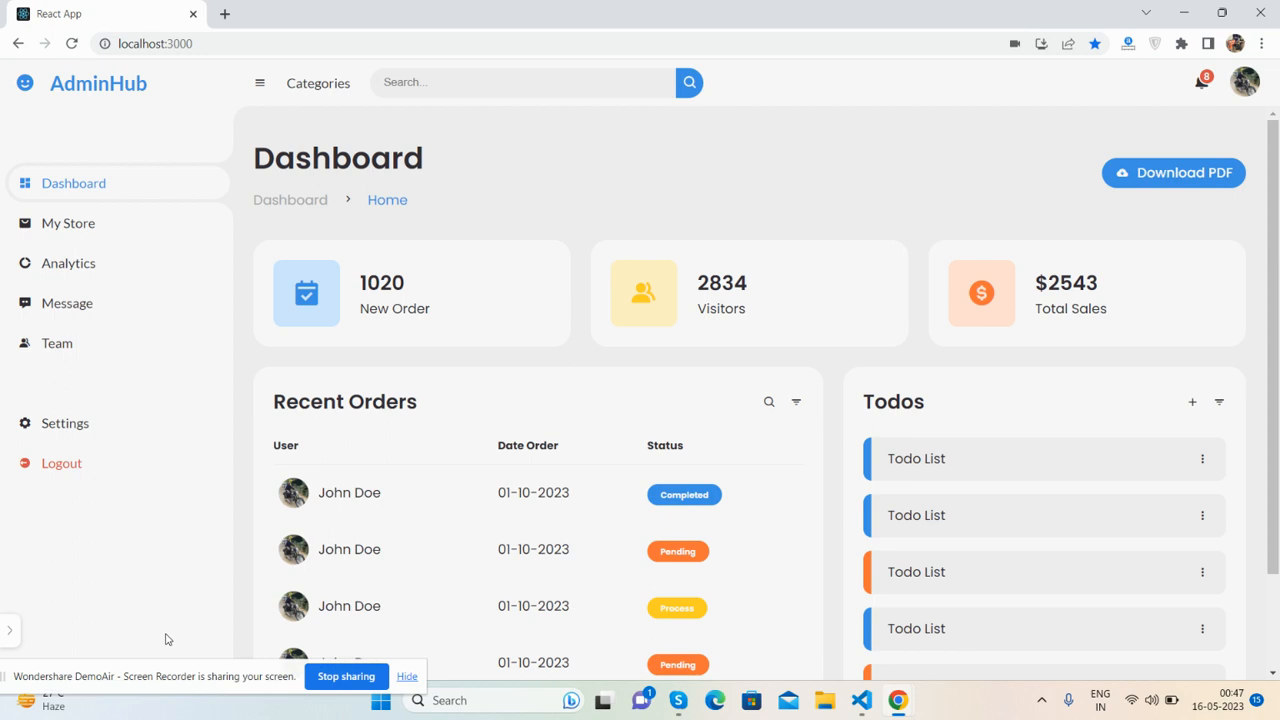
mouse_move(528, 176)
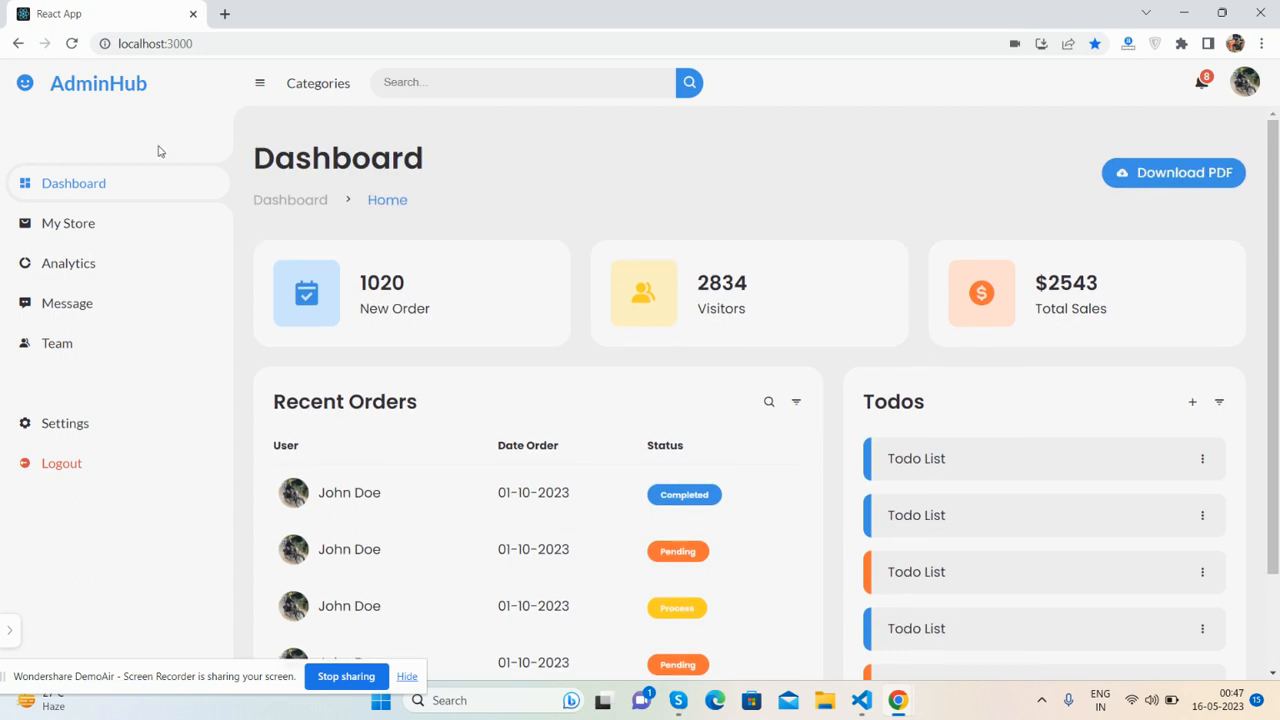
mouse_move(714, 212)
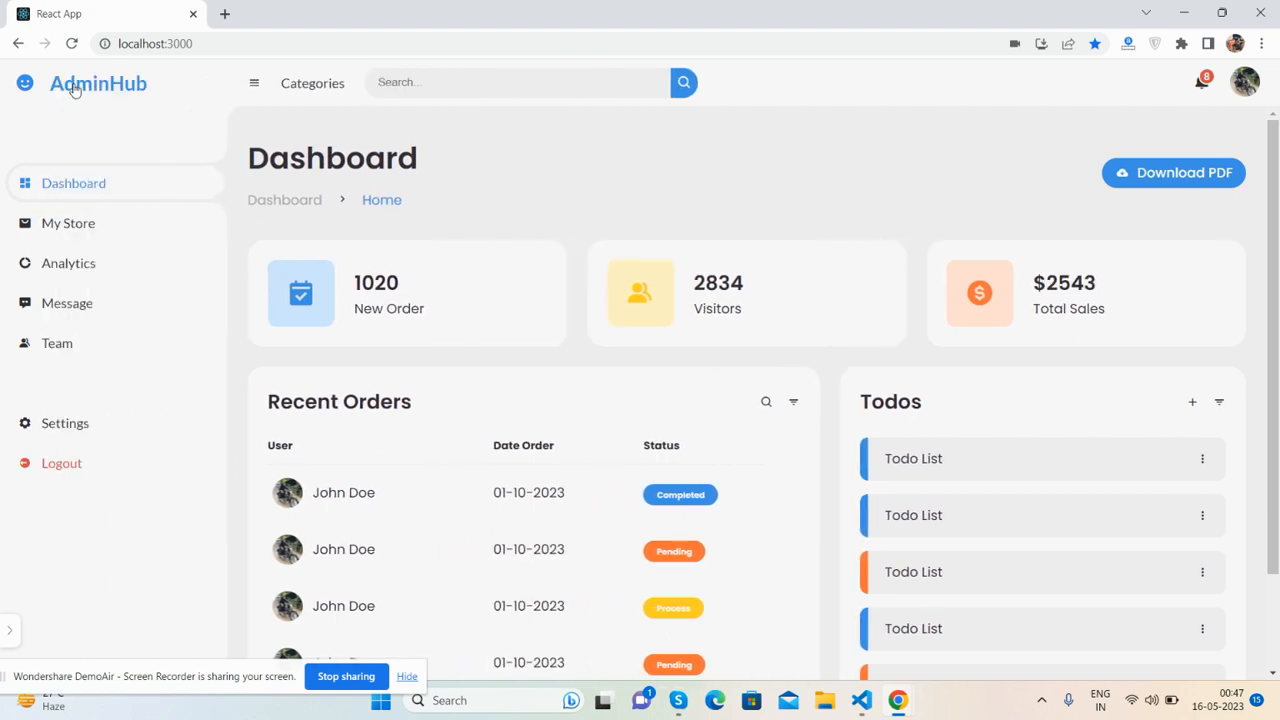
Preview the AdminHub dashboard at two different device sizes in Chrome's developer tools
right_click(1116, 300)
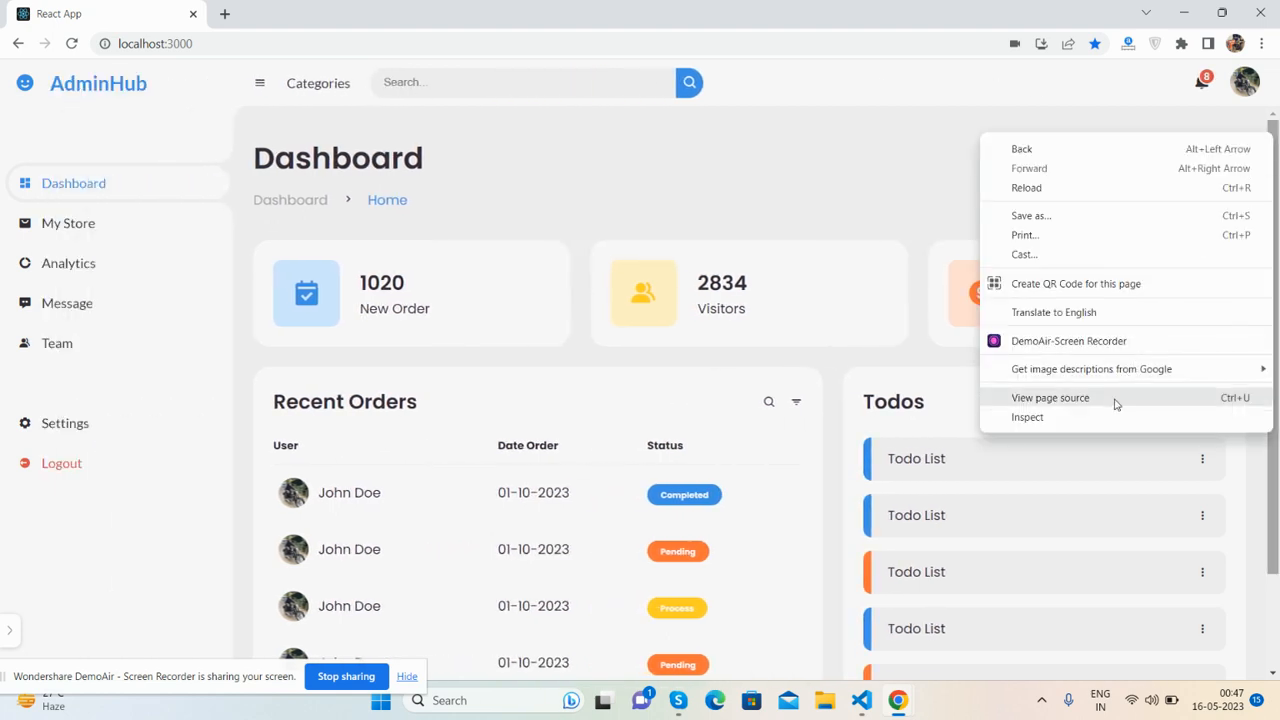
left_click(1028, 418)
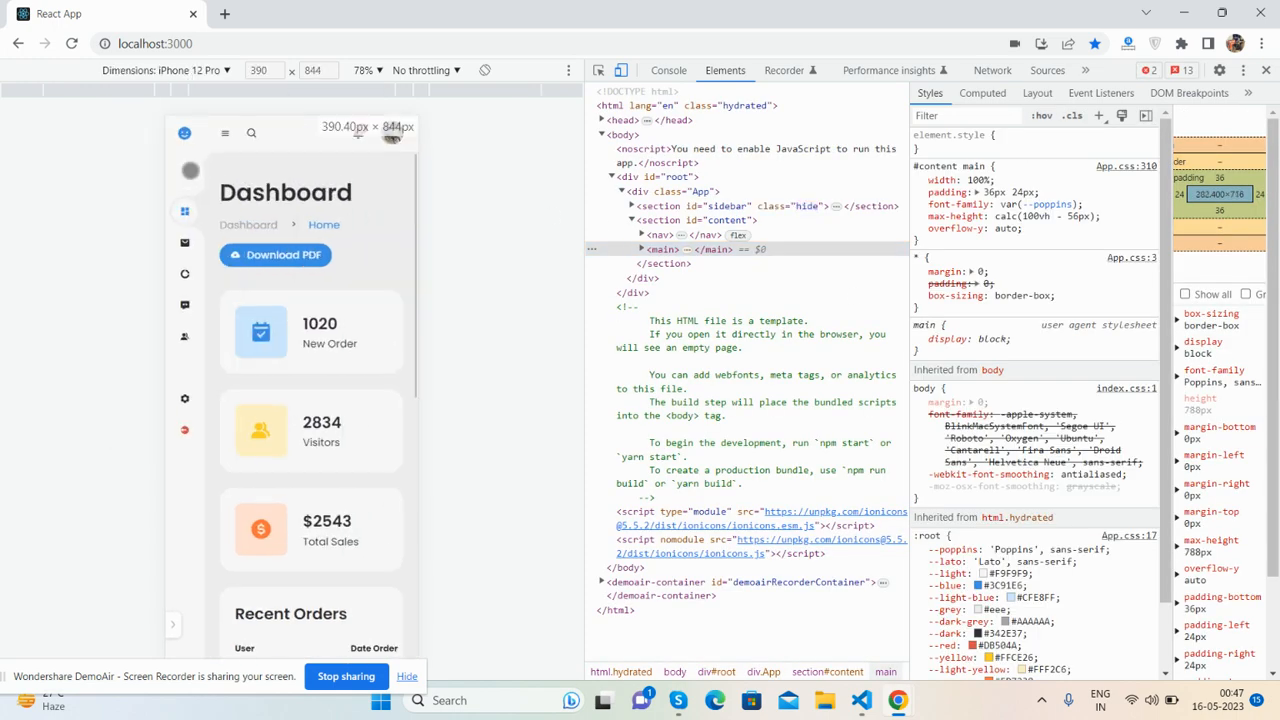
left_click(164, 70)
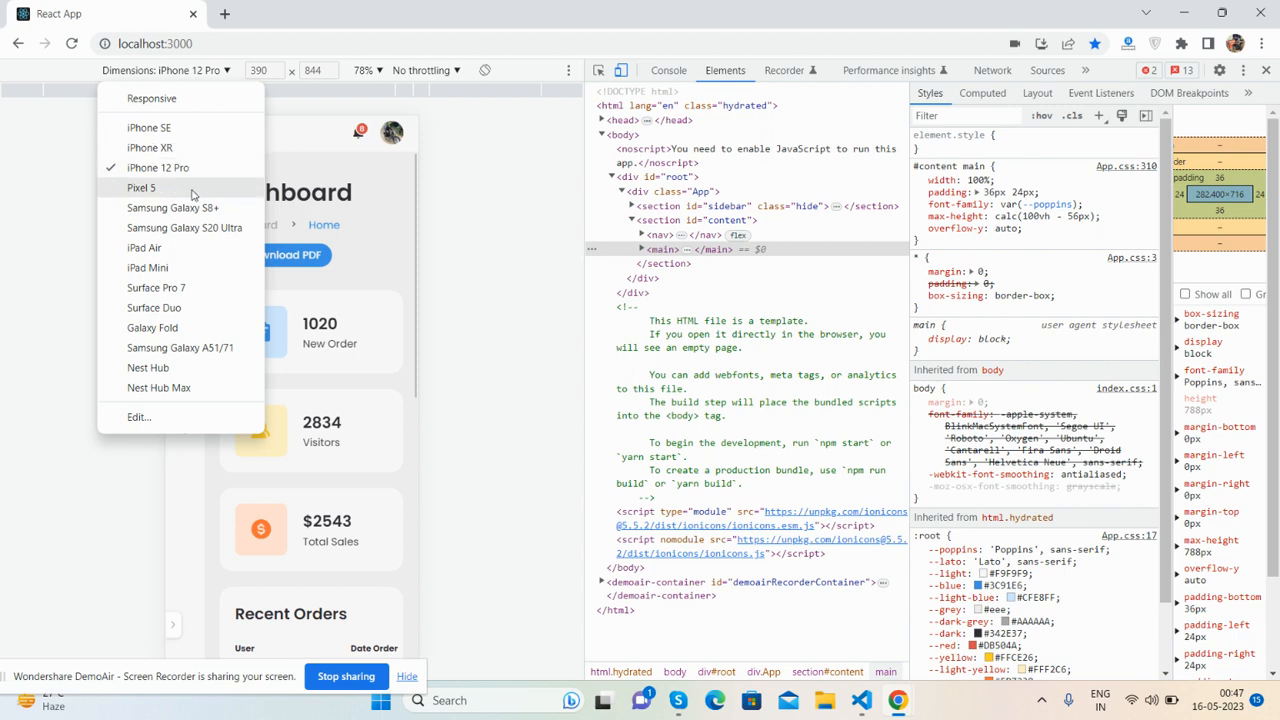
left_click(140, 188)
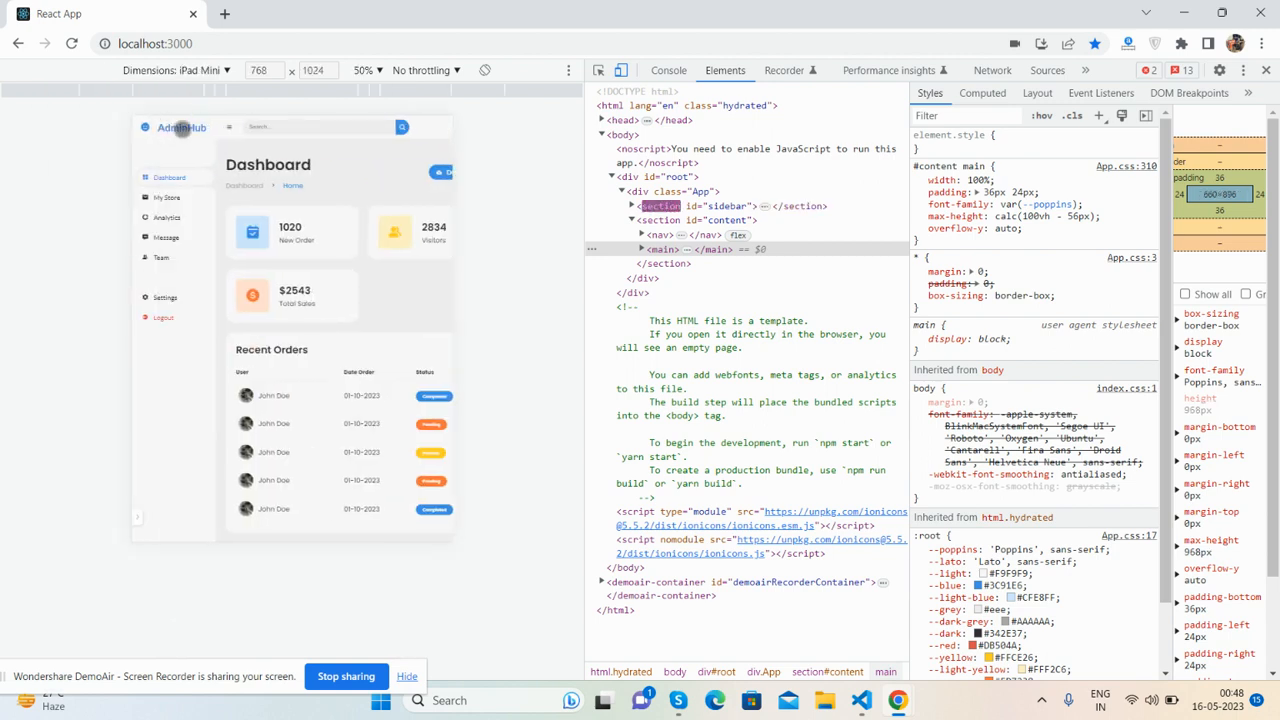
left_click(204, 70)
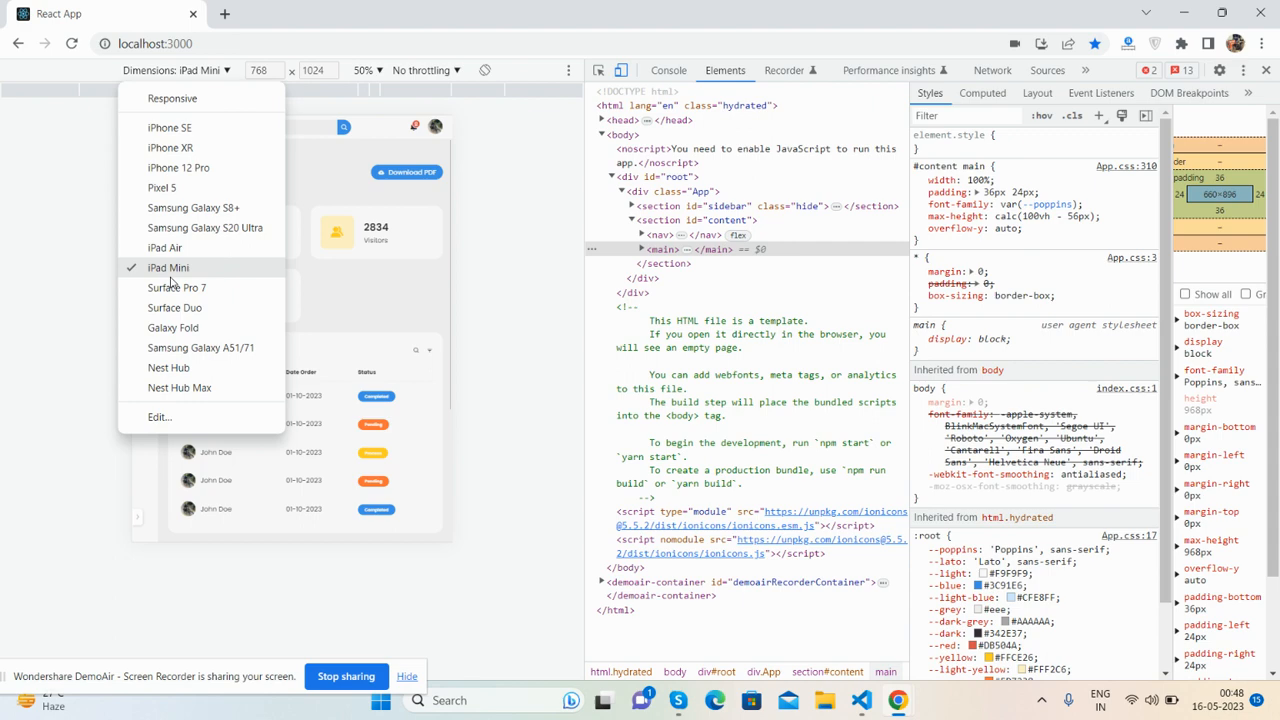
left_click(170, 148)
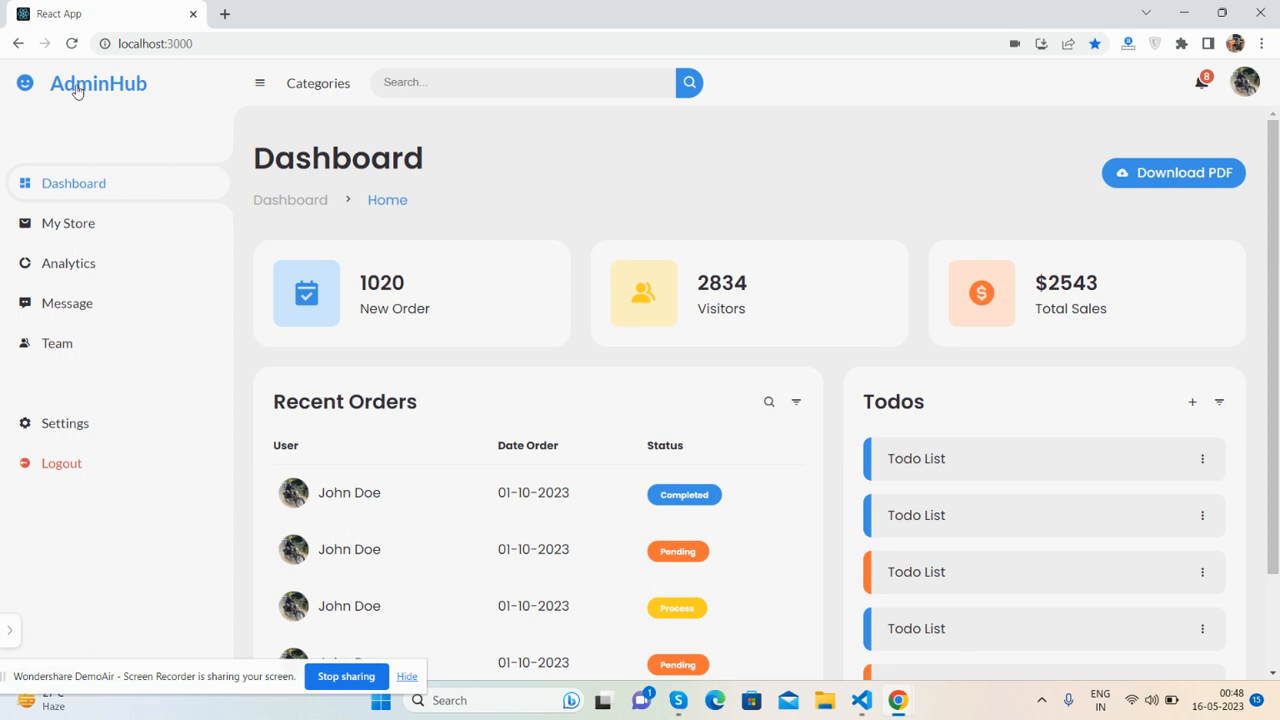
mouse_move(352, 210)
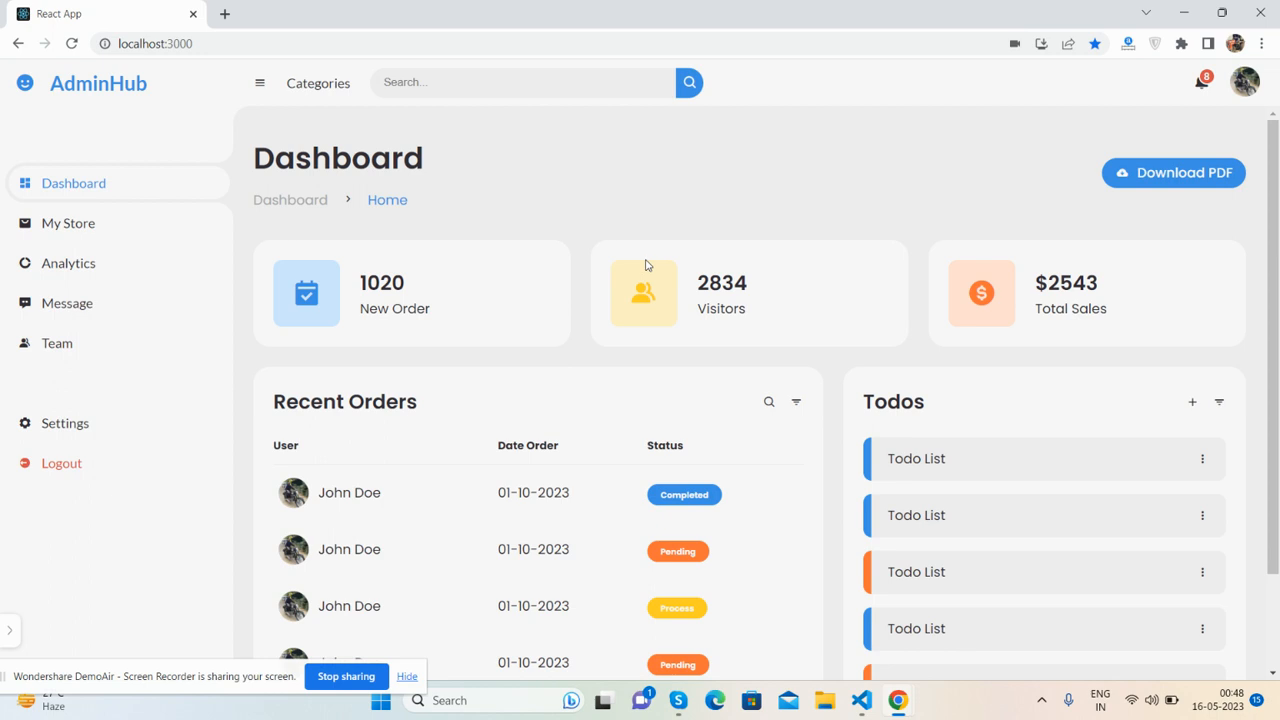
mouse_move(584, 268)
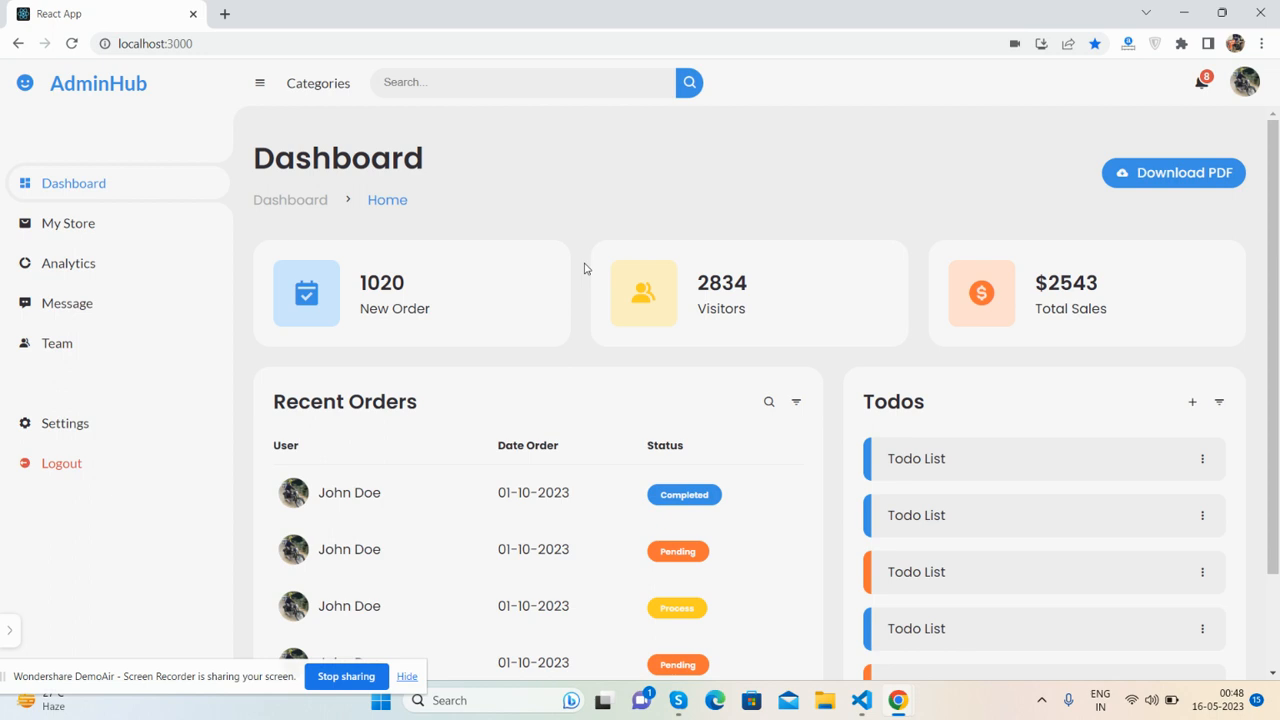
mouse_move(856, 680)
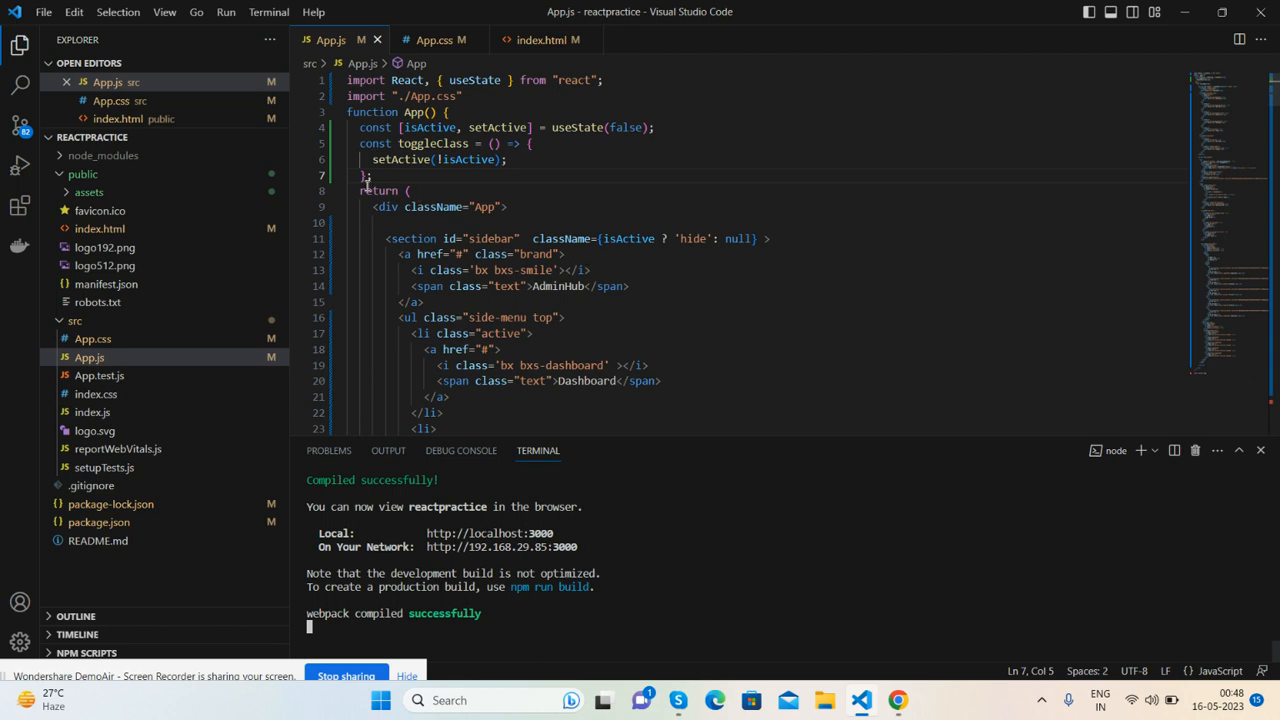
mouse_move(330, 40)
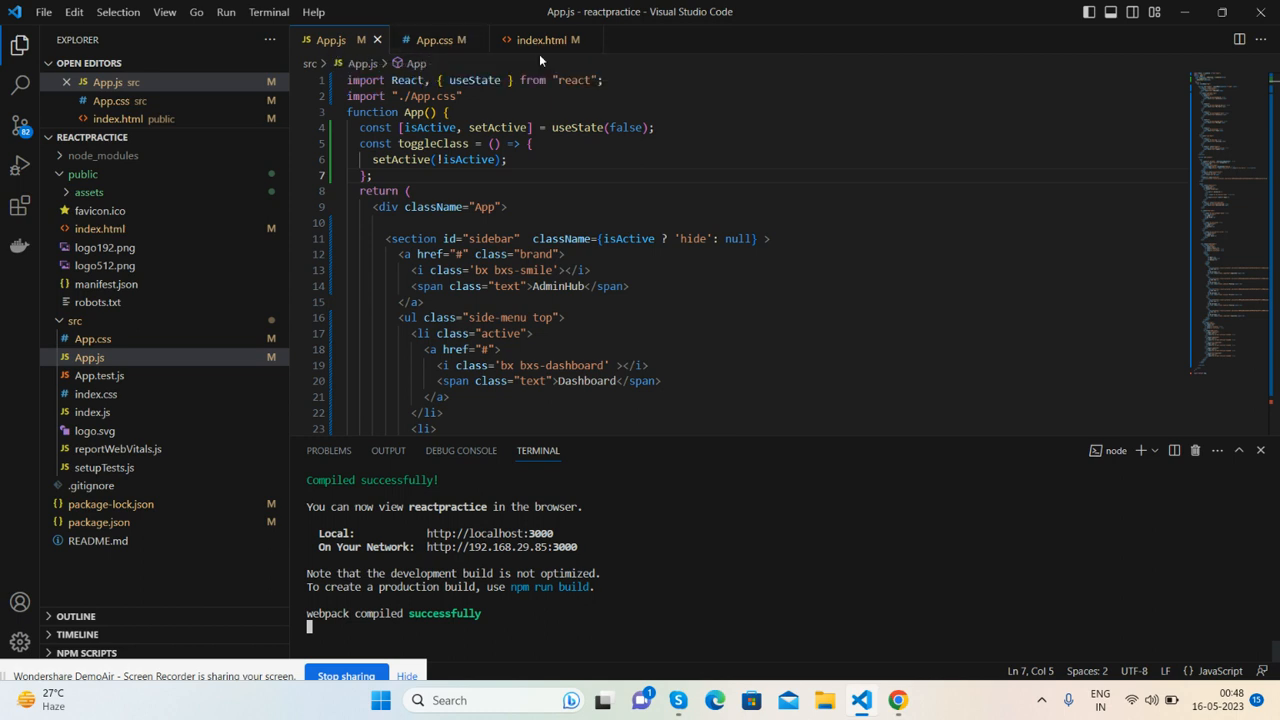
mouse_move(330, 40)
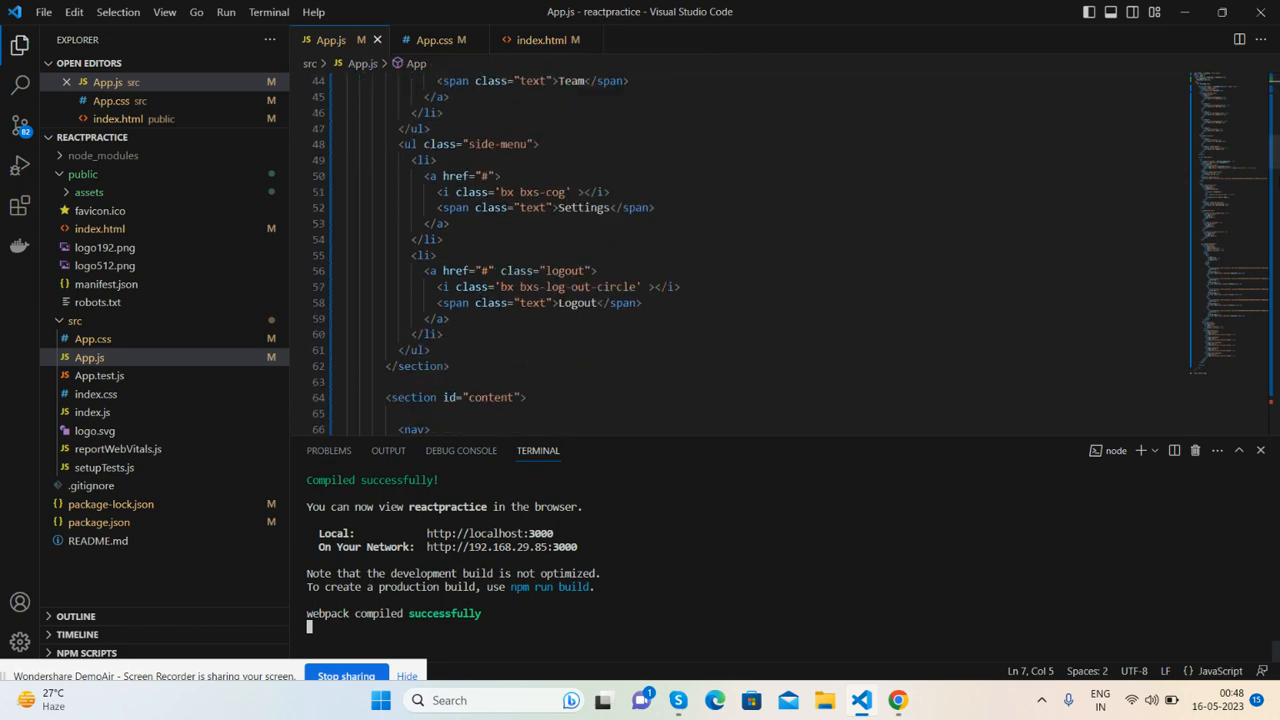
Review App.js, then move through App.css to the index.html file with the Boxicons link
scroll("down", 3)
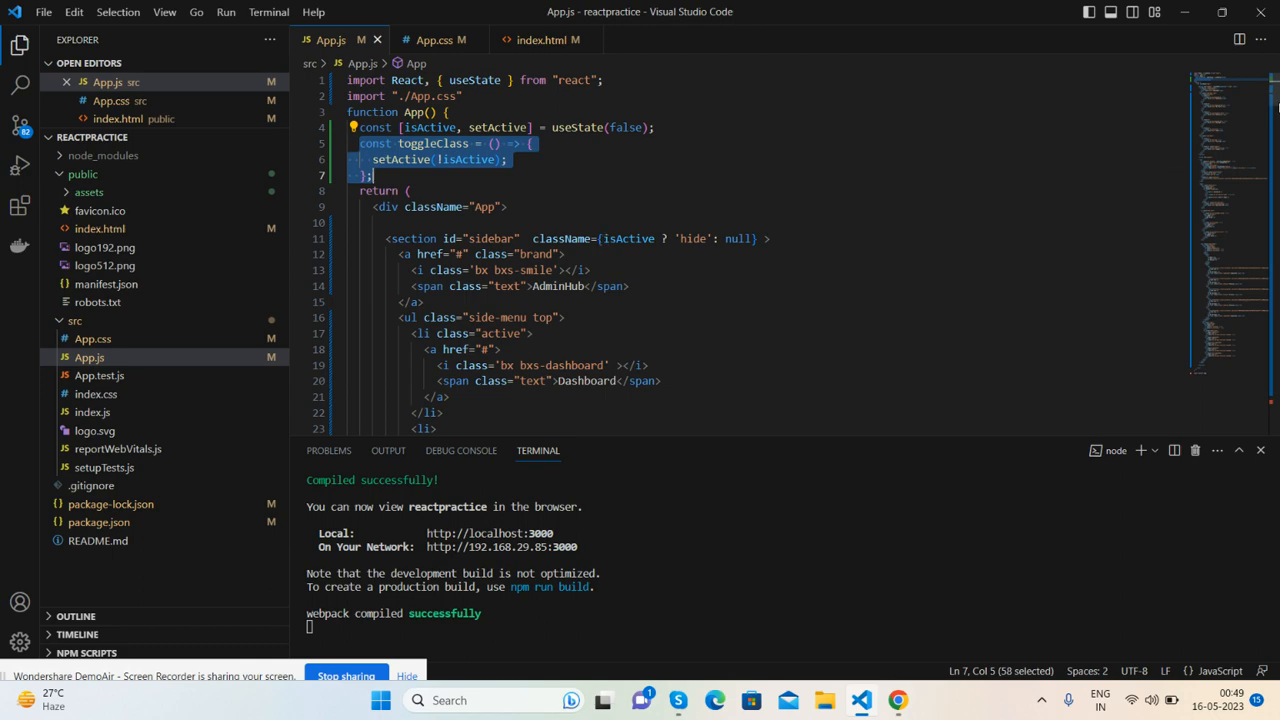
scroll("down", 3)
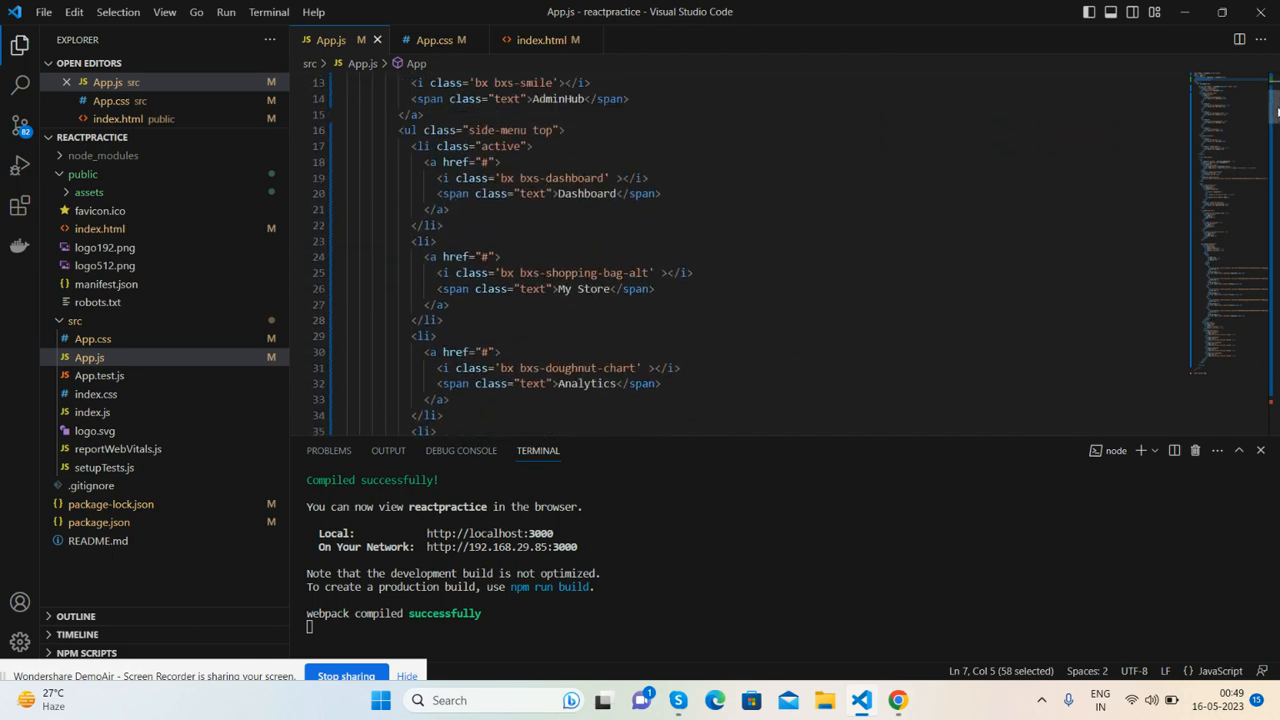
left_click(436, 40)
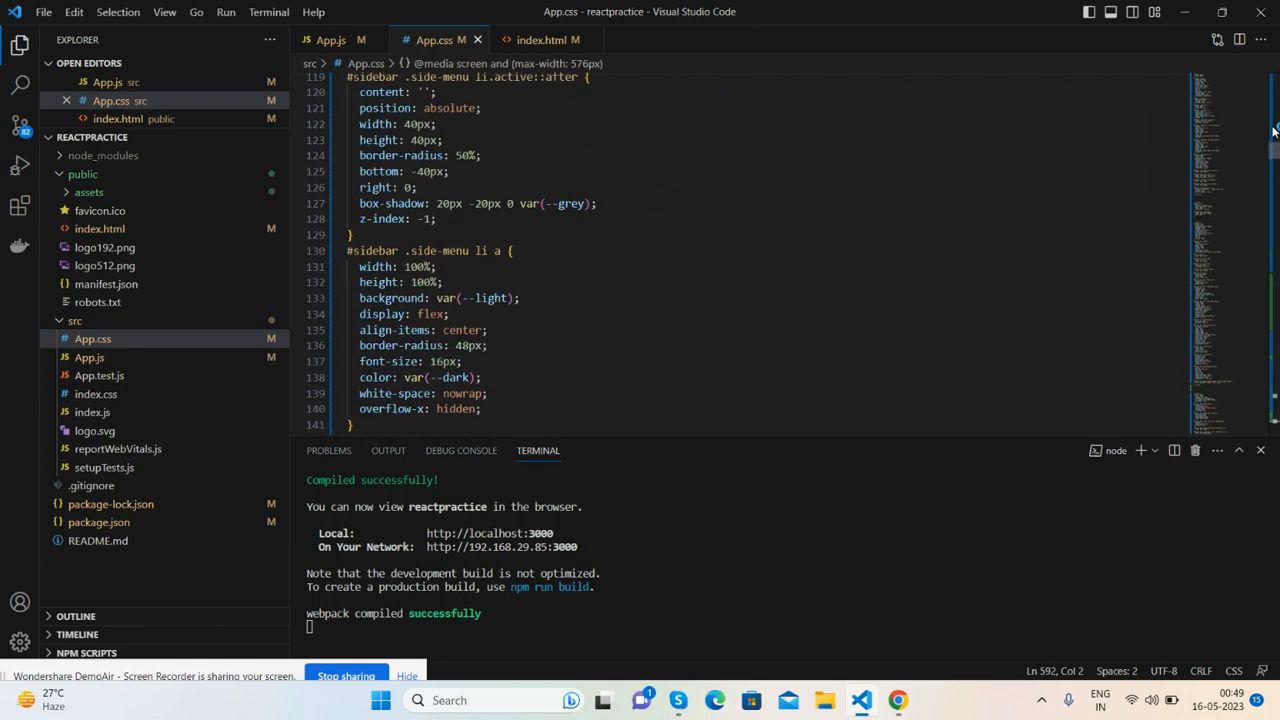
left_click(548, 40)
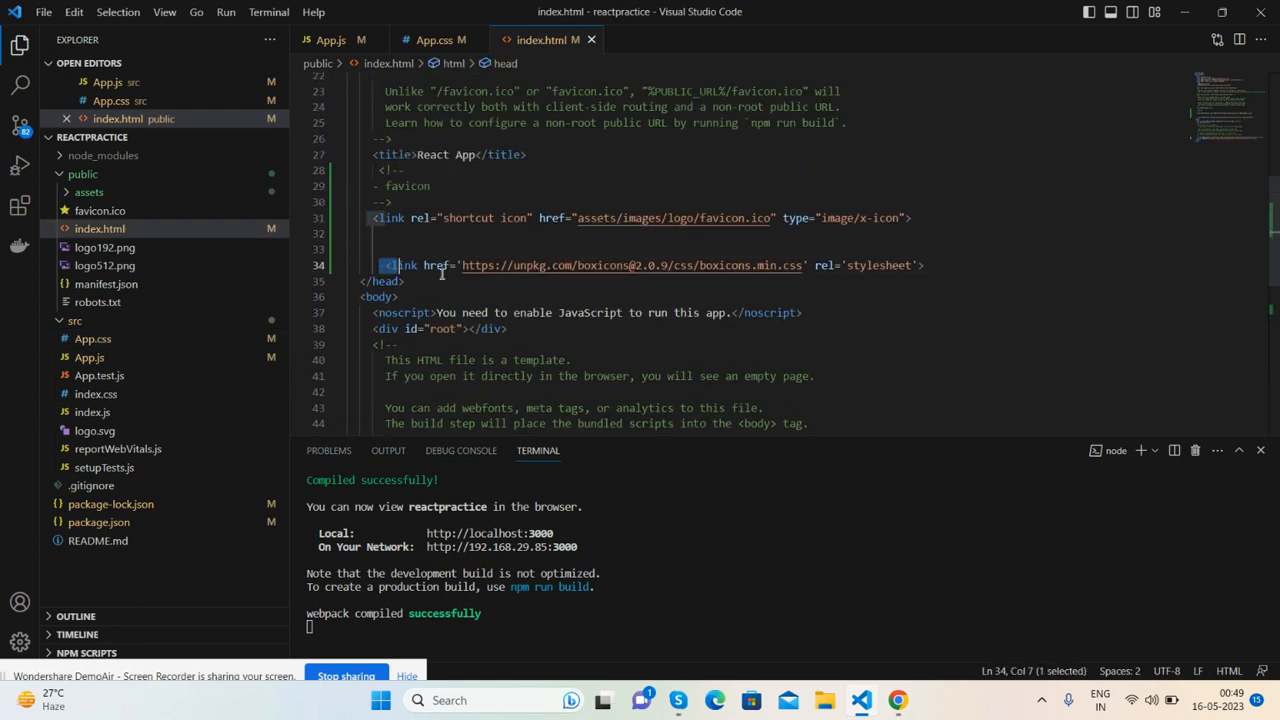
left_click(330, 40)
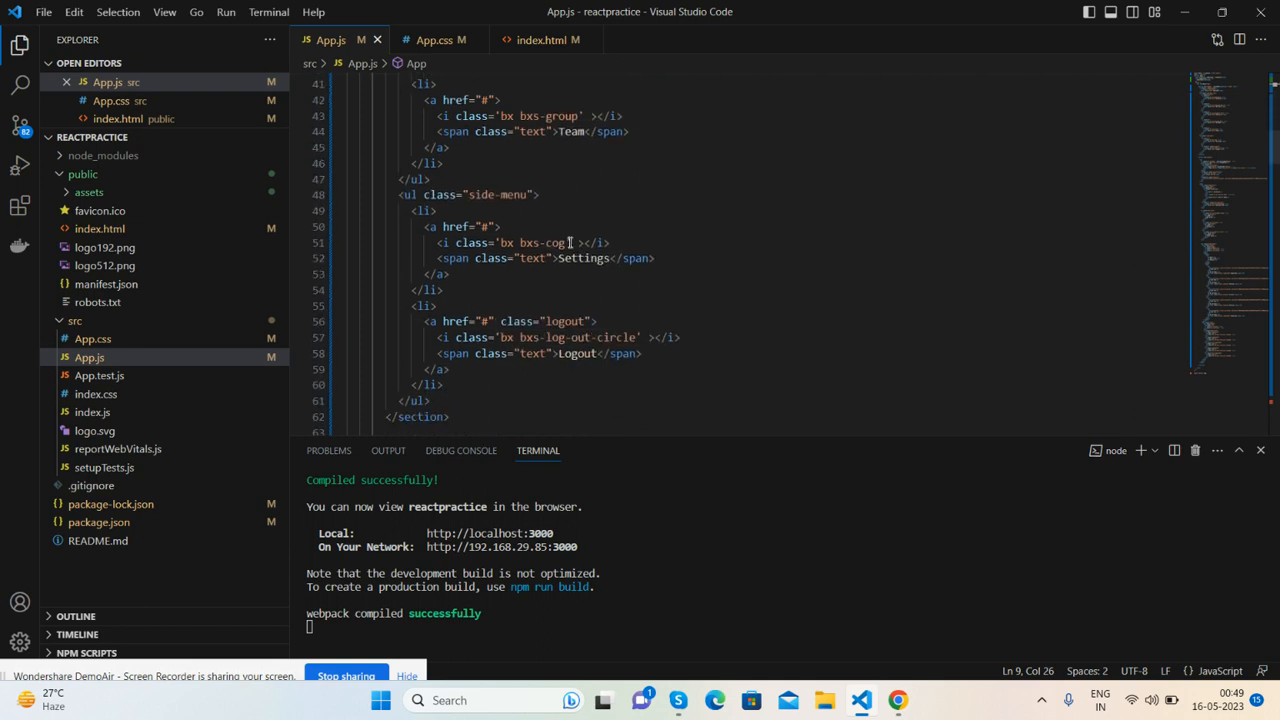
Scroll through App.js sidebar markup around the setActive(!isActive) toggle and menu items
scroll("down", 3)
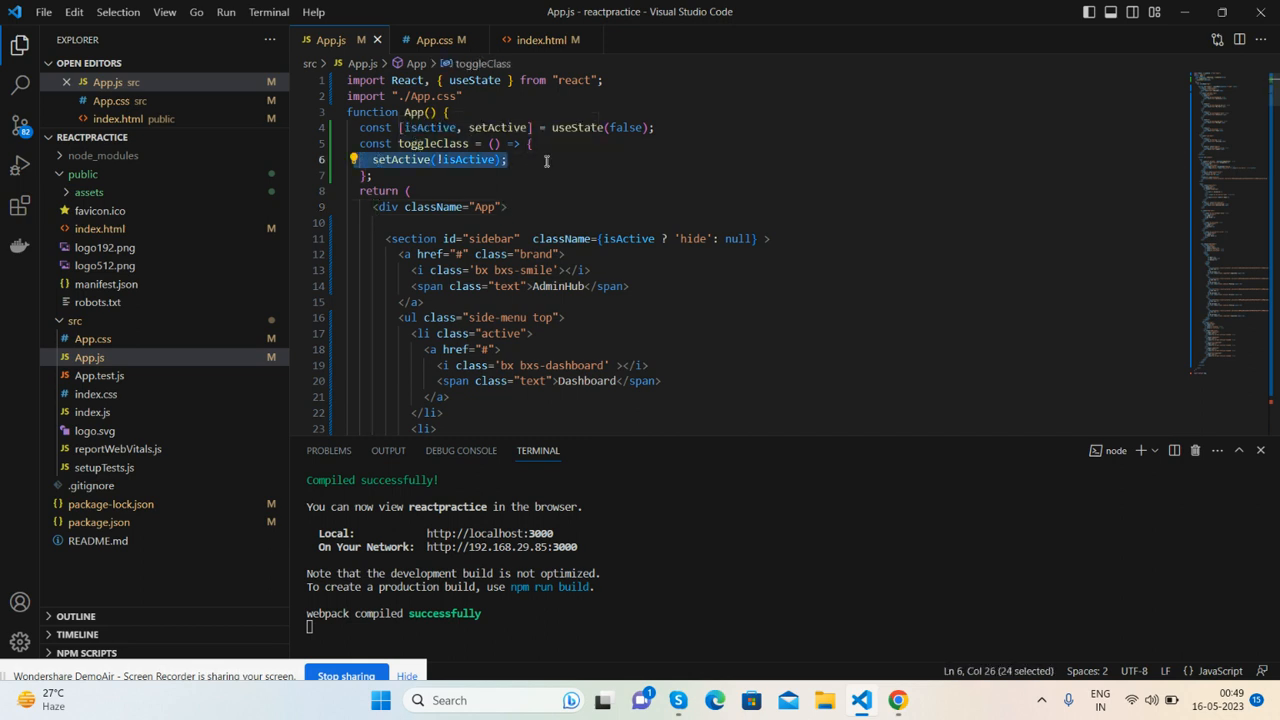
scroll("down", 3)
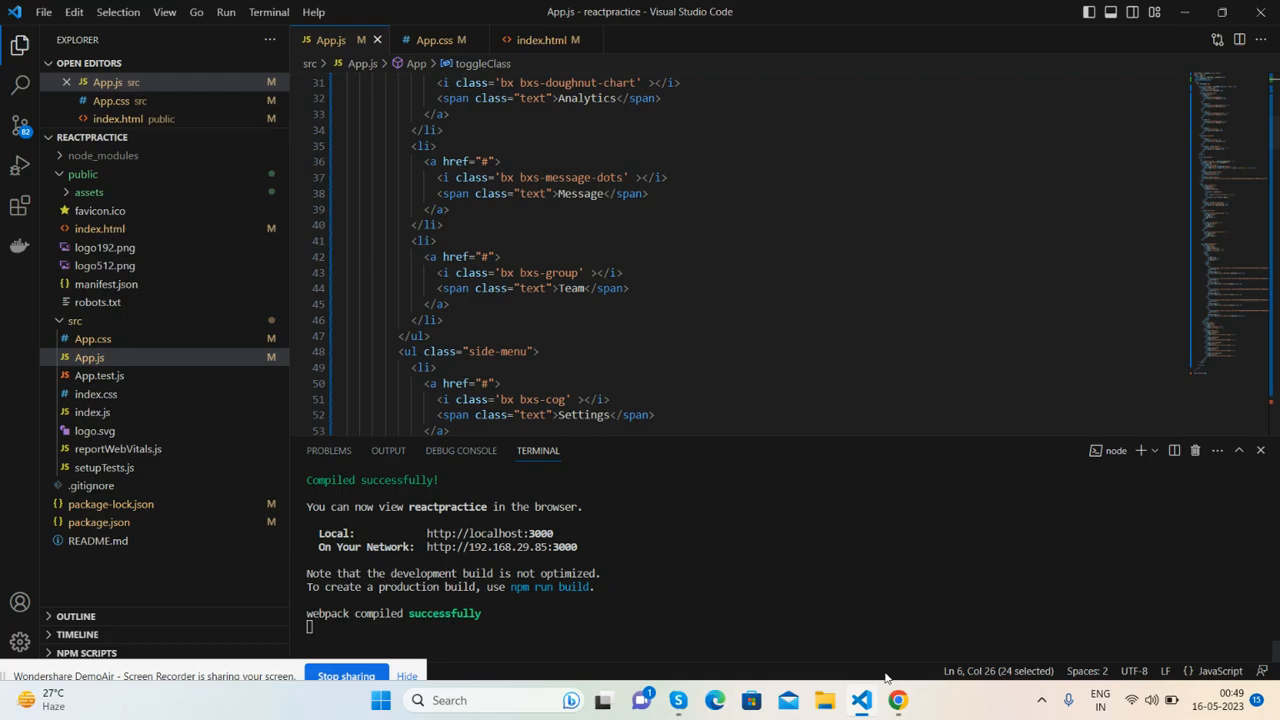
left_click(896, 700)
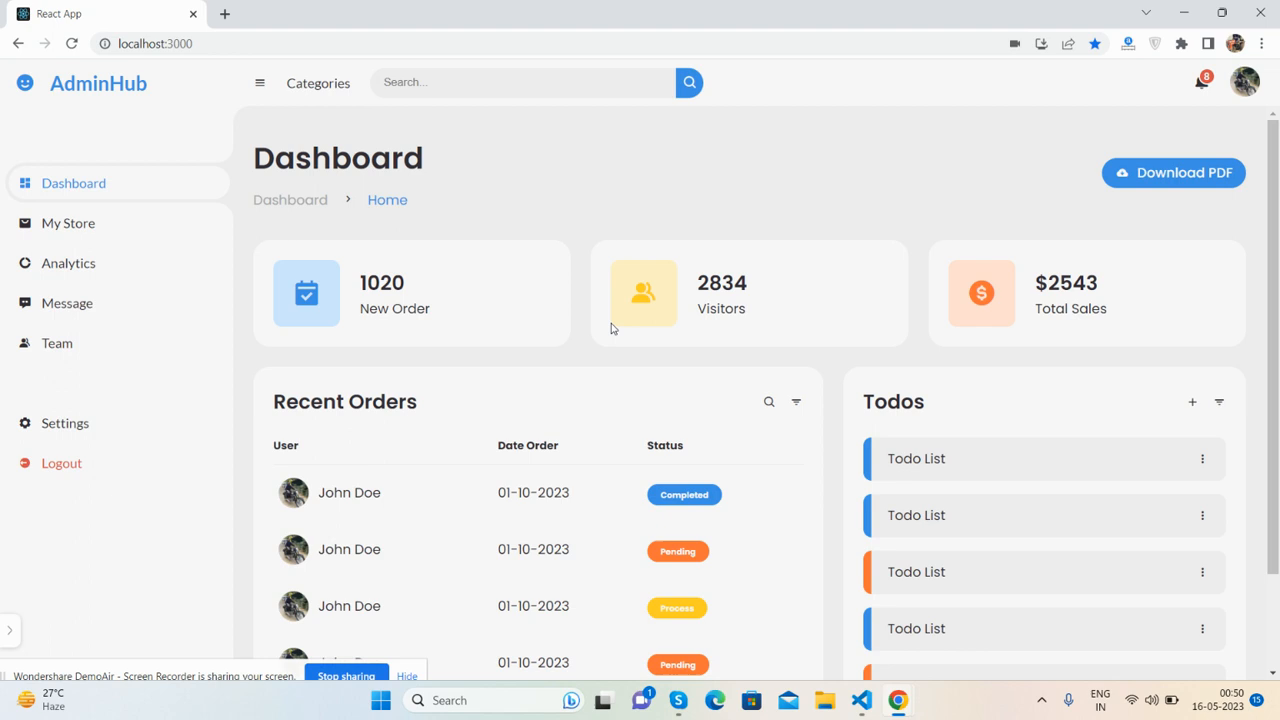
mouse_move(252, 334)
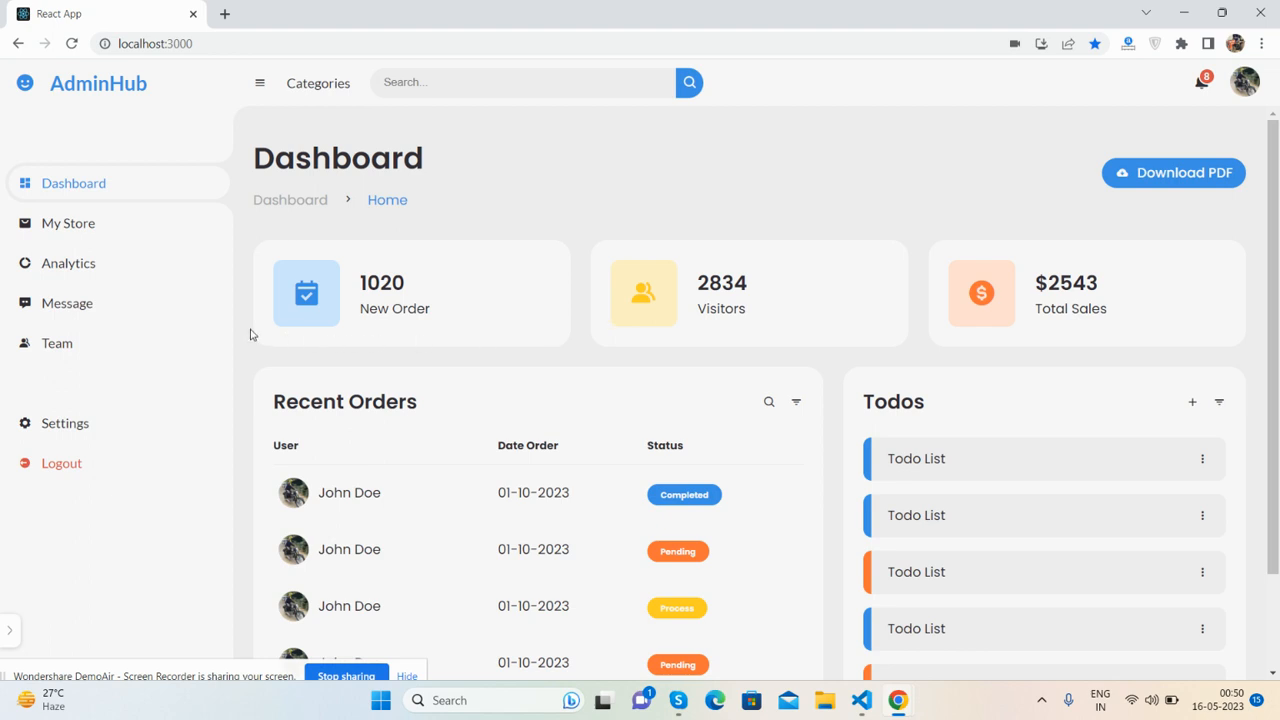